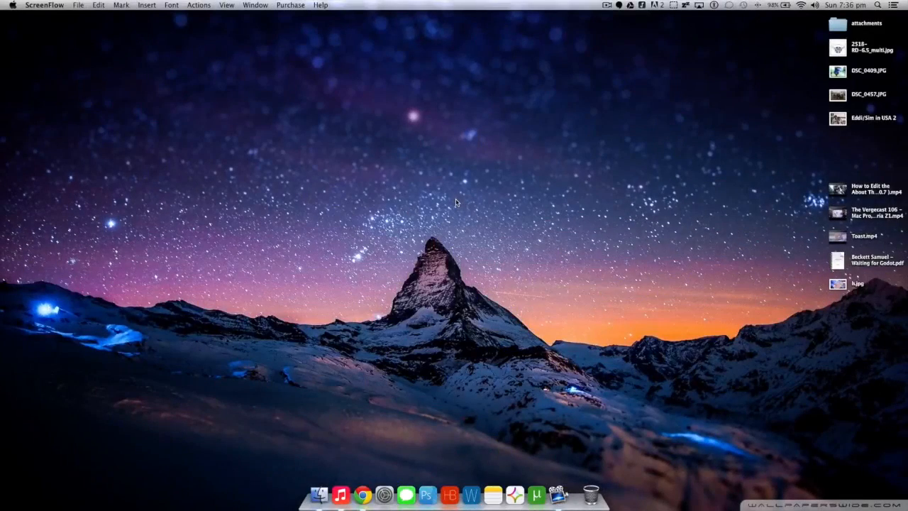
Step: Open the desktop context menu and dismiss it without choosing an option
{"action": "right_click", "coordinate": [456, 203]}
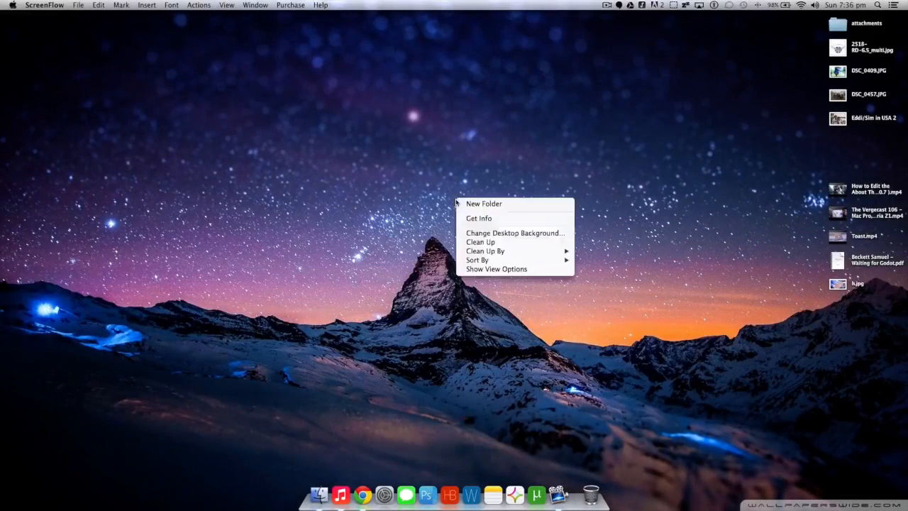
{"action": "left_click", "coordinate": [594, 259]}
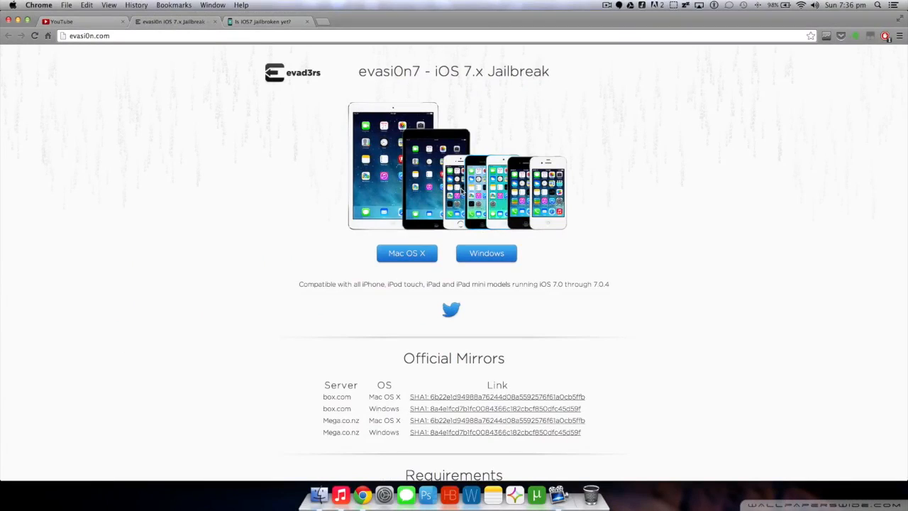
{"action": "mouse_move", "coordinate": [678, 262]}
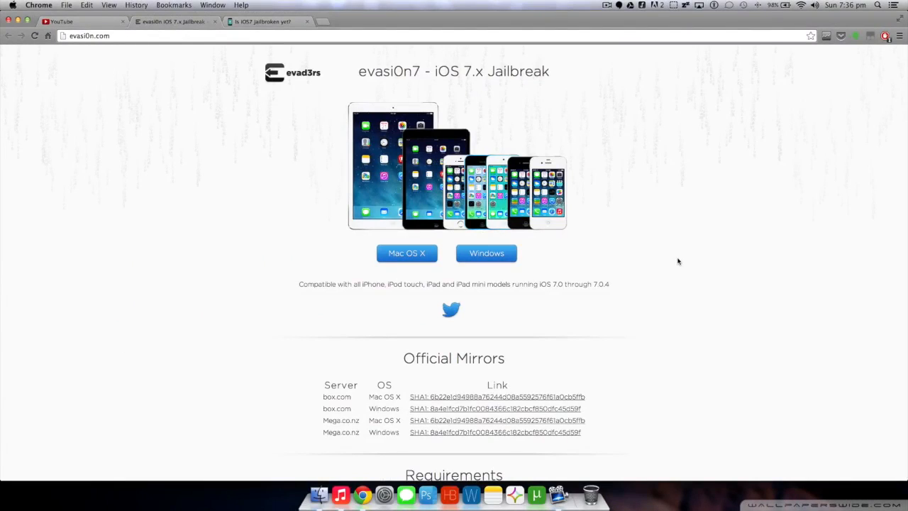
{"action": "mouse_move", "coordinate": [496, 176]}
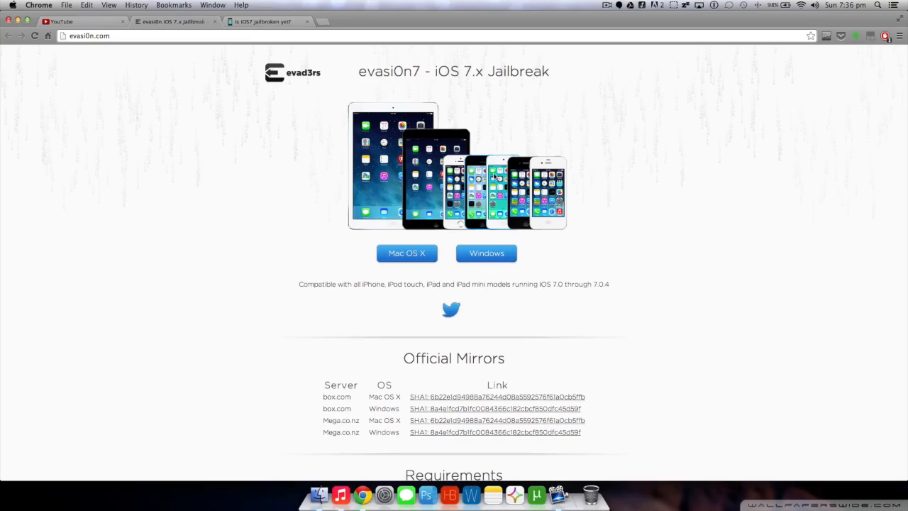
{"action": "mouse_move", "coordinate": [560, 169]}
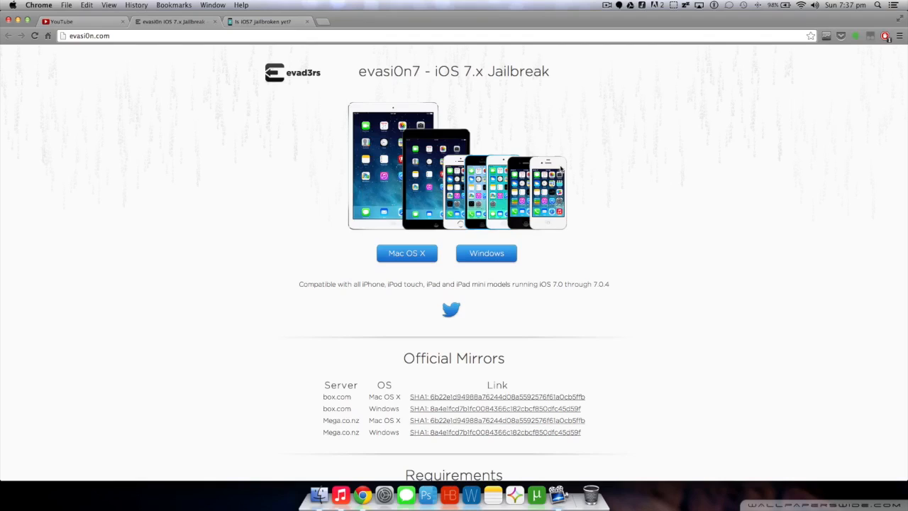
{"action": "mouse_move", "coordinate": [327, 209]}
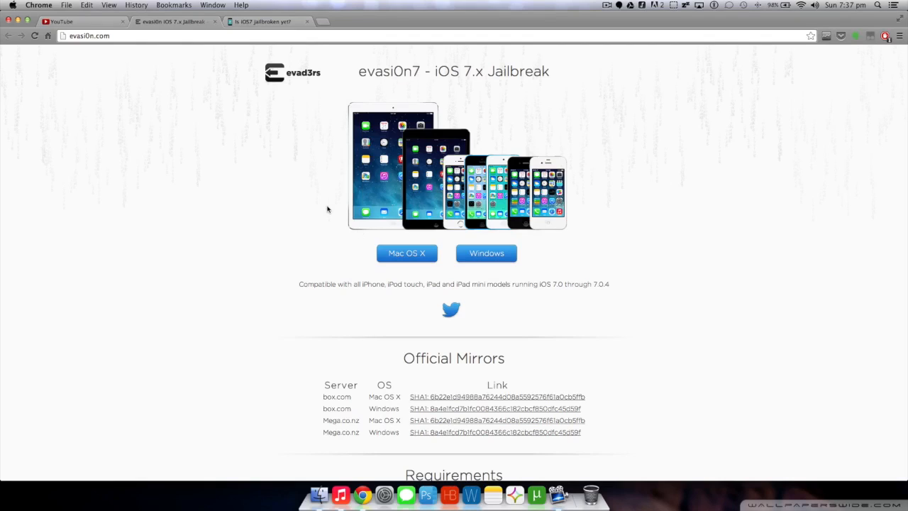
{"action": "mouse_move", "coordinate": [216, 151]}
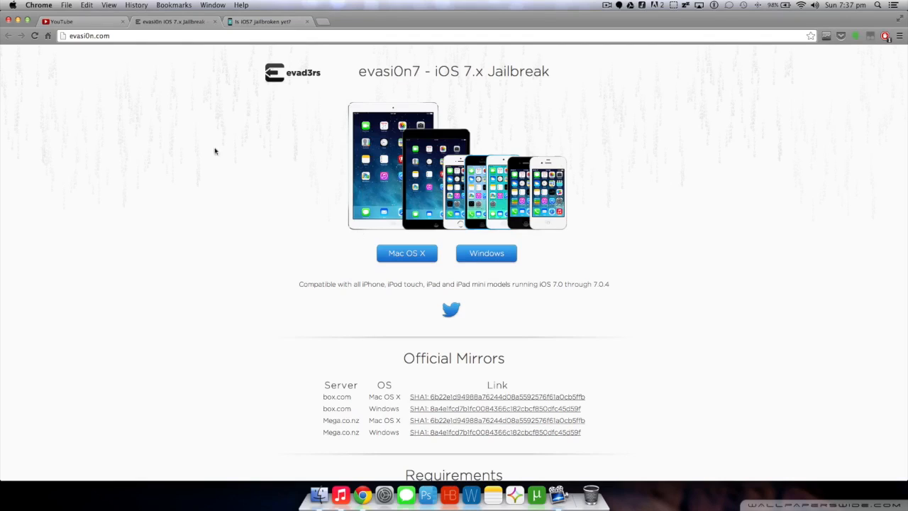
{"action": "mouse_move", "coordinate": [241, 135]}
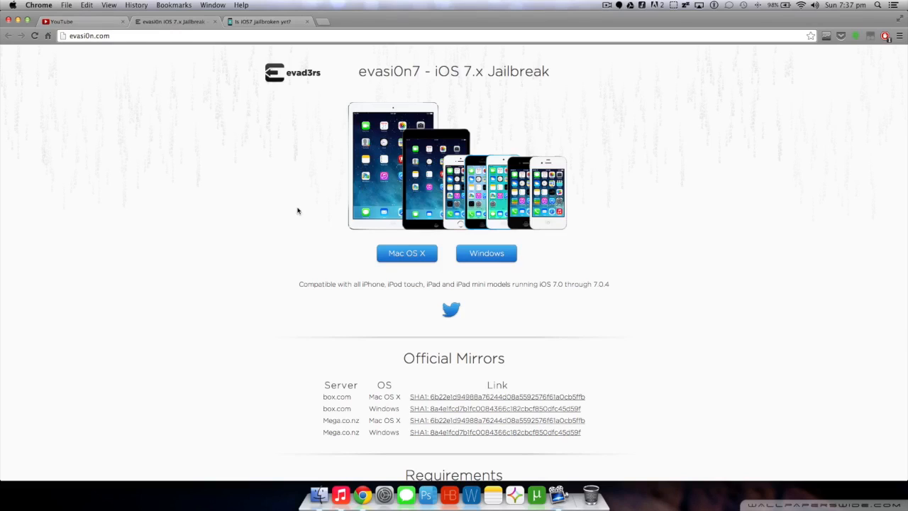
{"action": "mouse_move", "coordinate": [434, 268]}
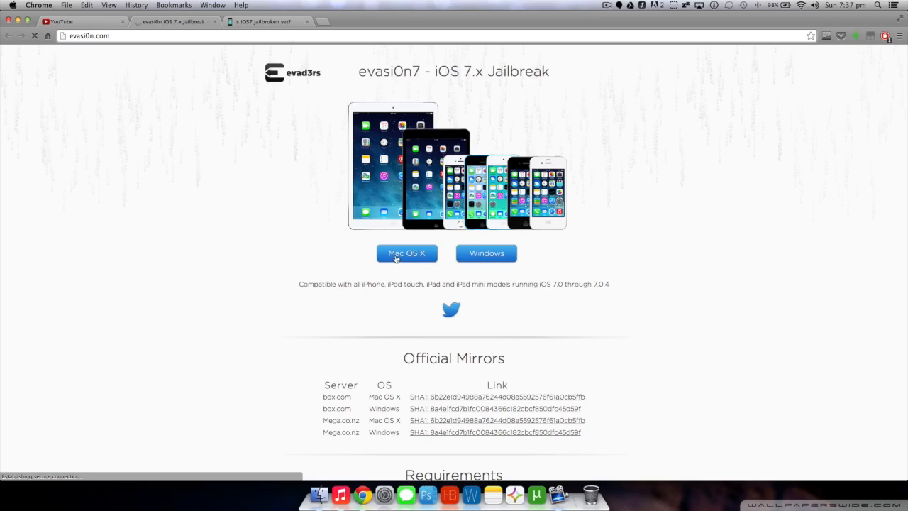
Step: Choose the Mac OS X evasi0n7 download and save the 29.1 MB disk image from MEGA
{"action": "left_click", "coordinate": [406, 253]}
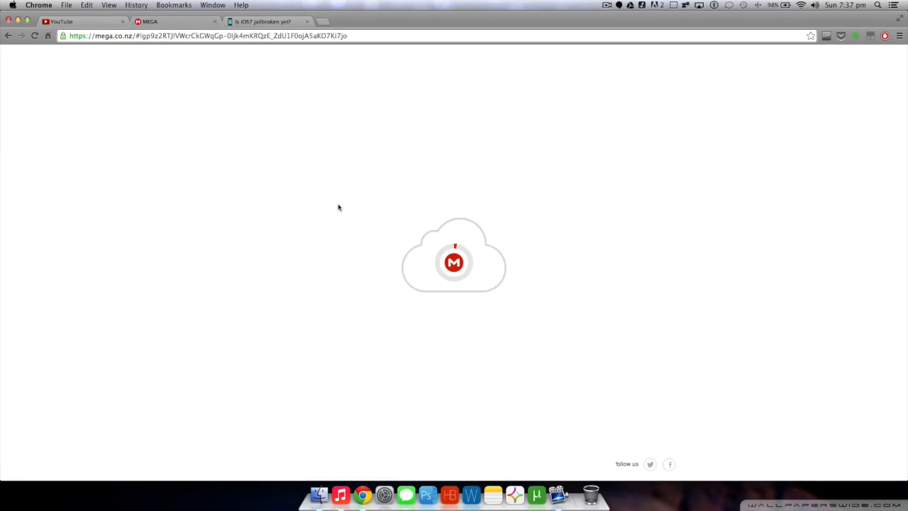
{"action": "mouse_move", "coordinate": [438, 348]}
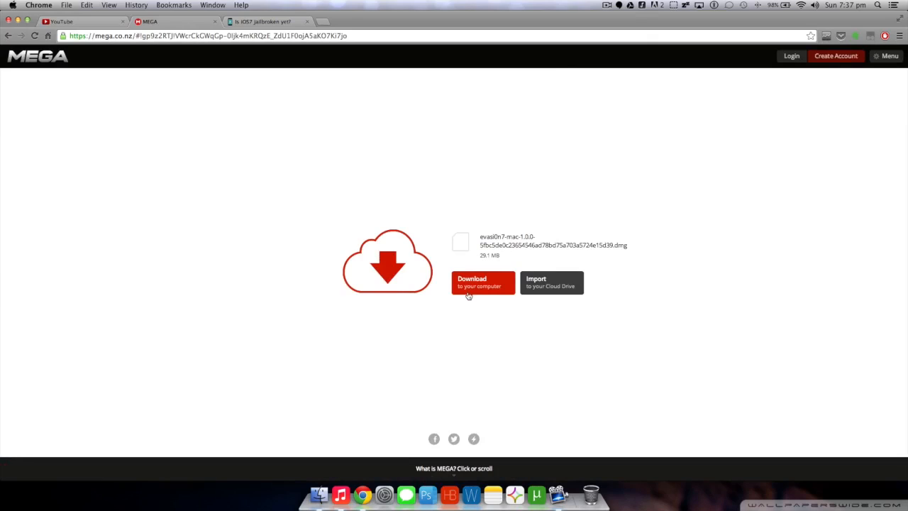
{"action": "left_click", "coordinate": [483, 282]}
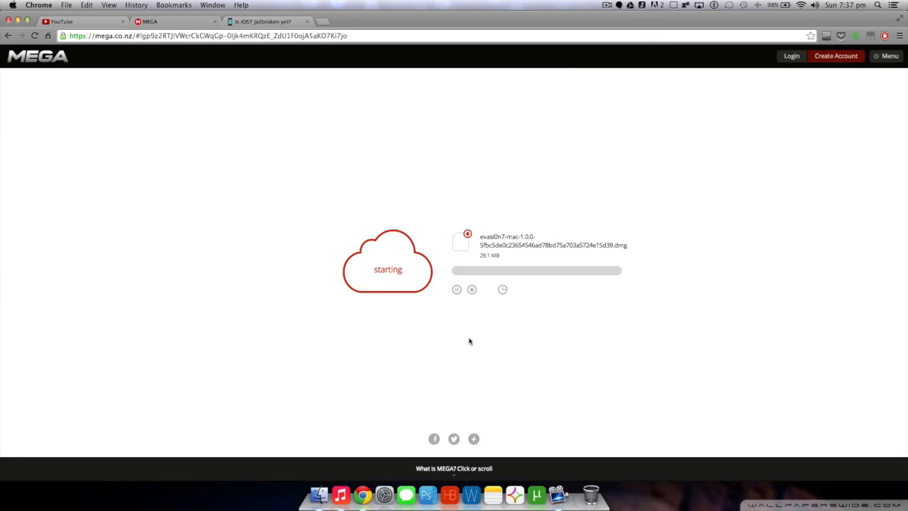